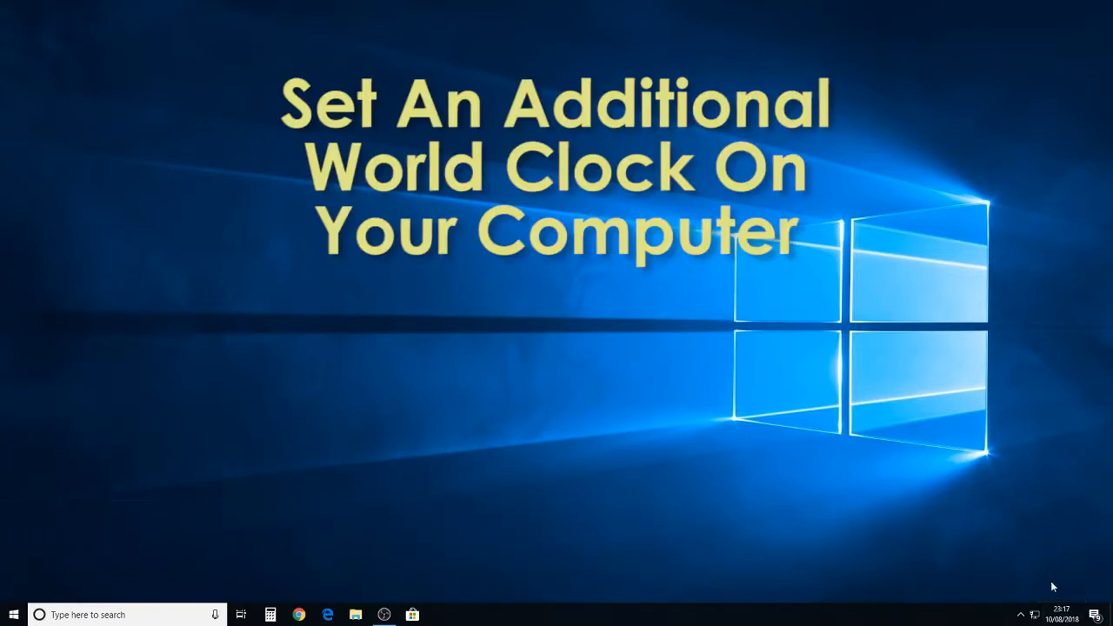
# - Open Microsoft Store from the taskbar and search for 'world time' apps
pyautogui.click(1061, 614)
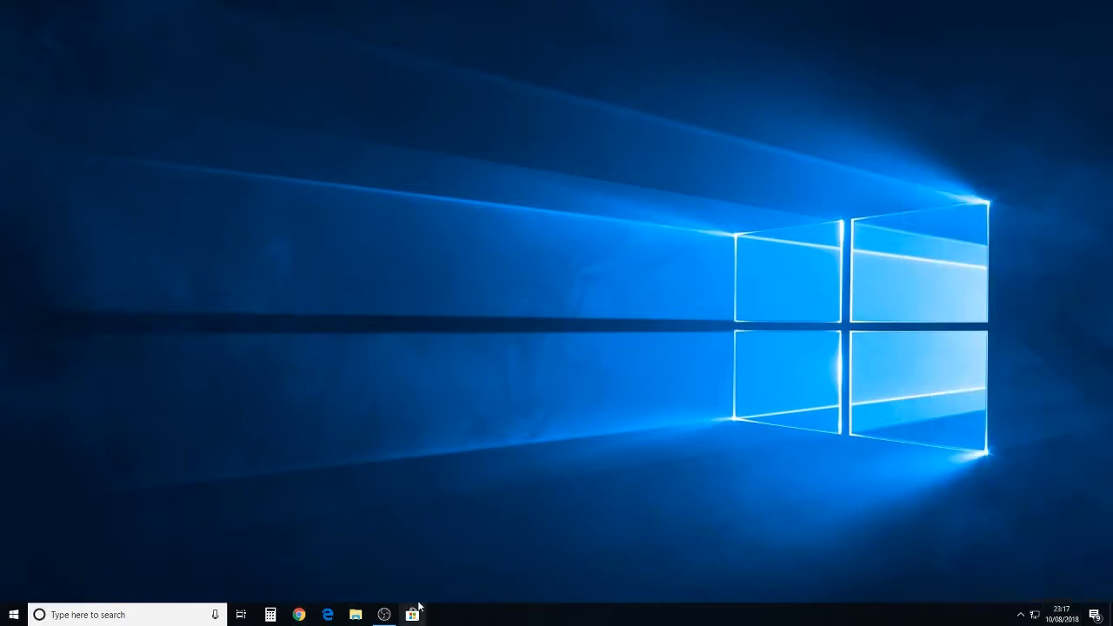
pyautogui.click(412, 614)
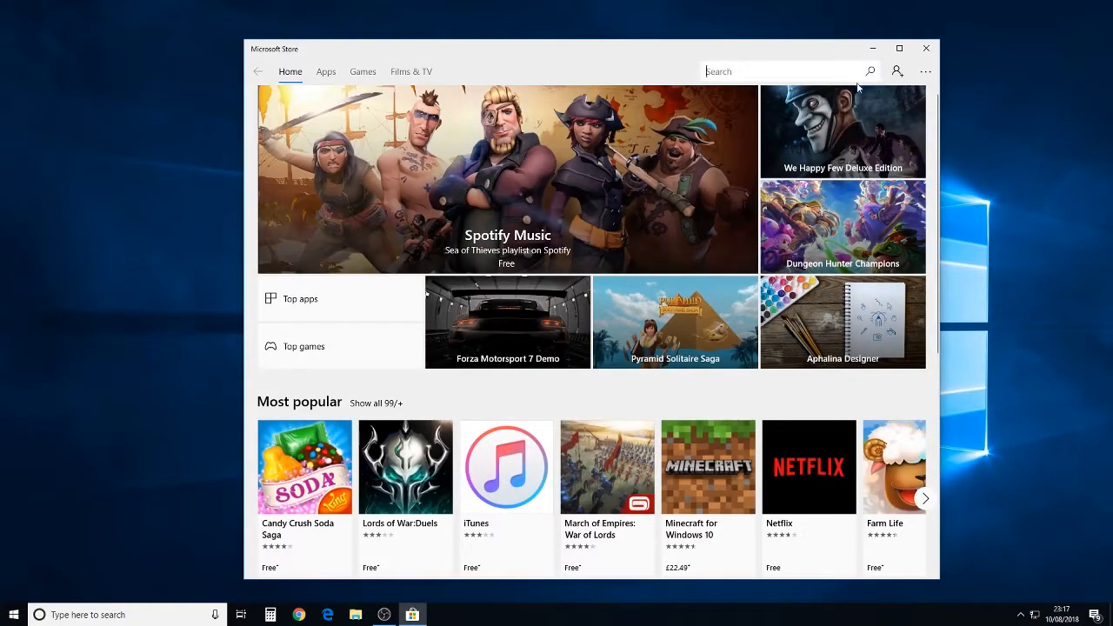
pyautogui.write('wor')
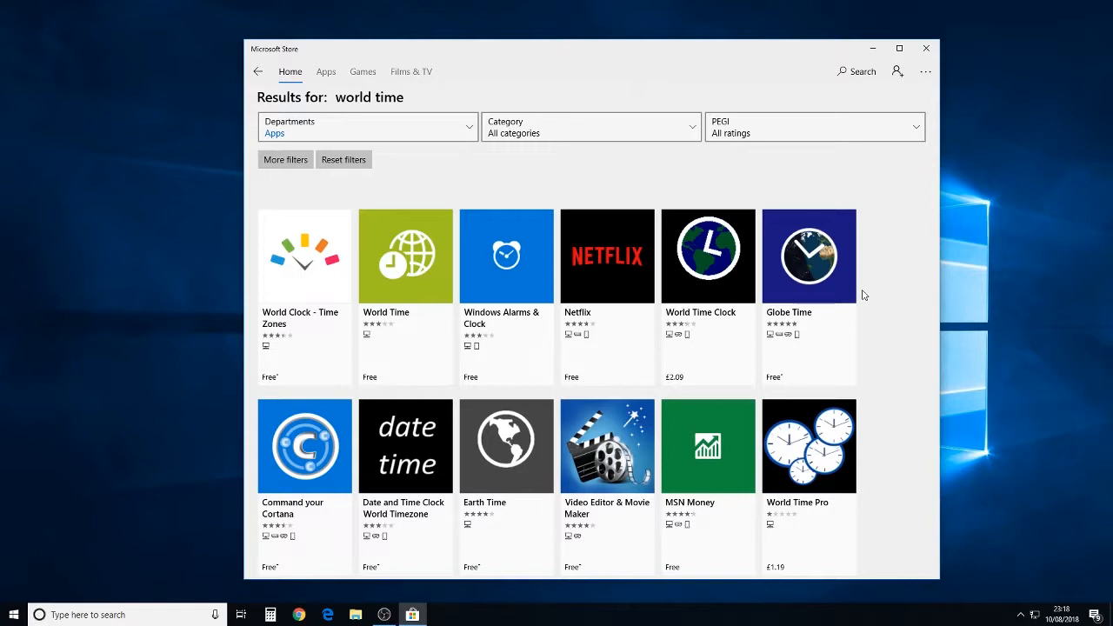
# - Close the Microsoft Store window and click the taskbar clock area on the desktop
pyautogui.click(925, 47)
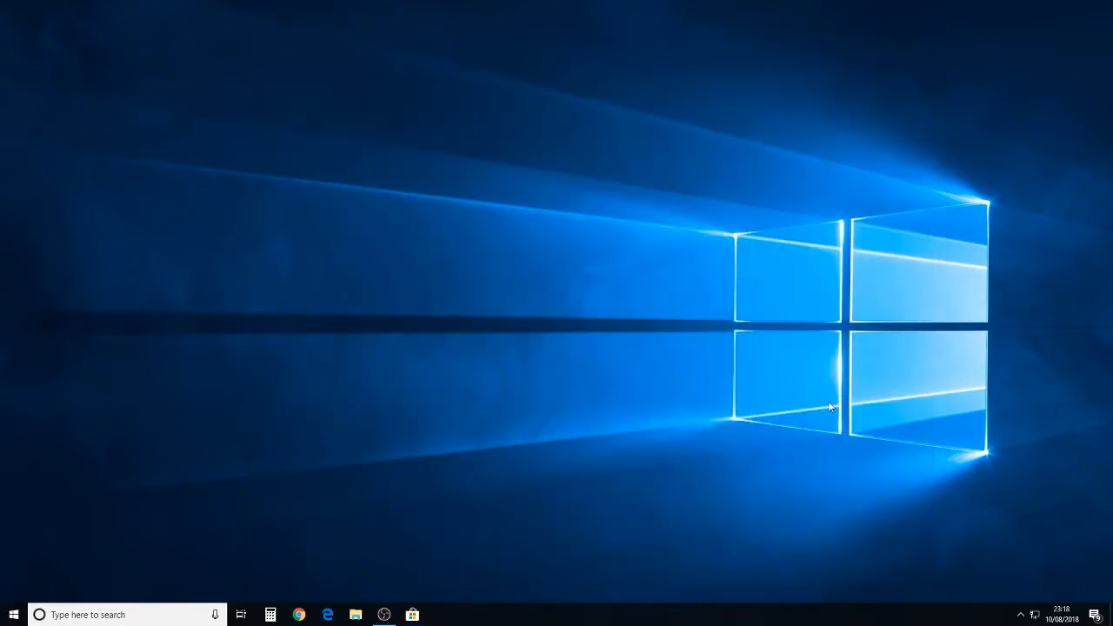
pyautogui.moveTo(968, 550)
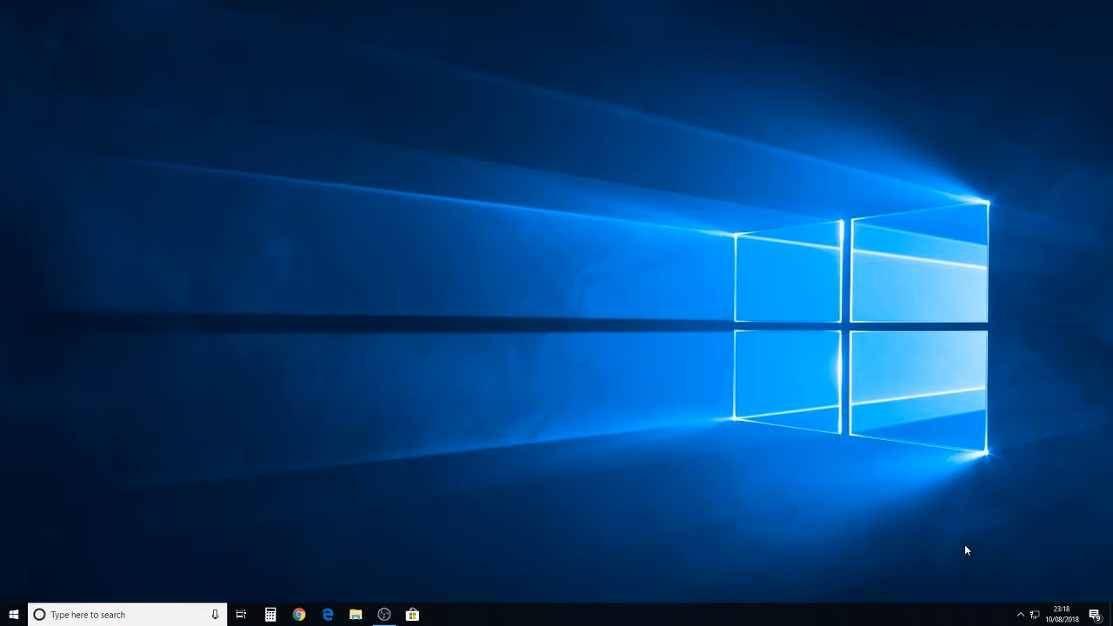
pyautogui.moveTo(789, 534)
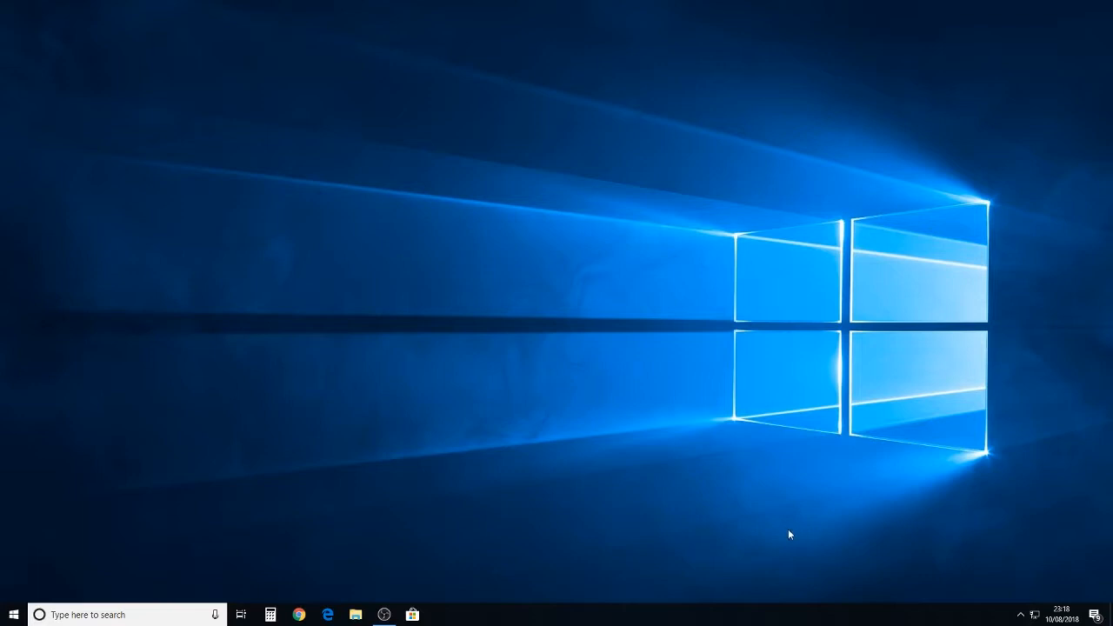
pyautogui.click(1062, 615)
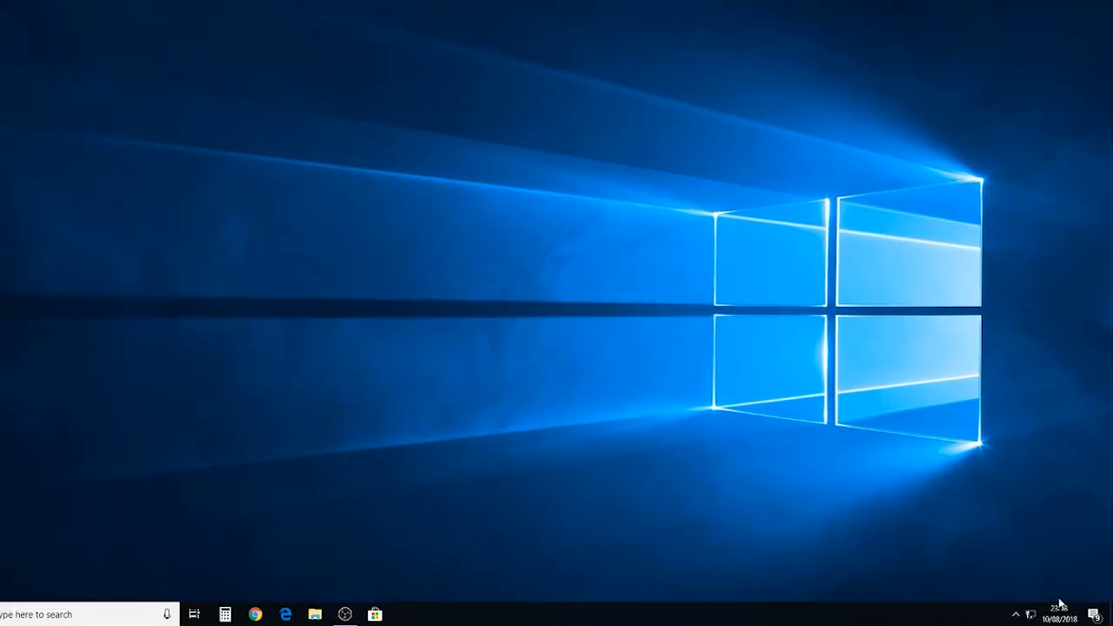
# - Show today's calendar from the taskbar clock, then right-click it for Adjust date/time
pyautogui.click(1031, 612)
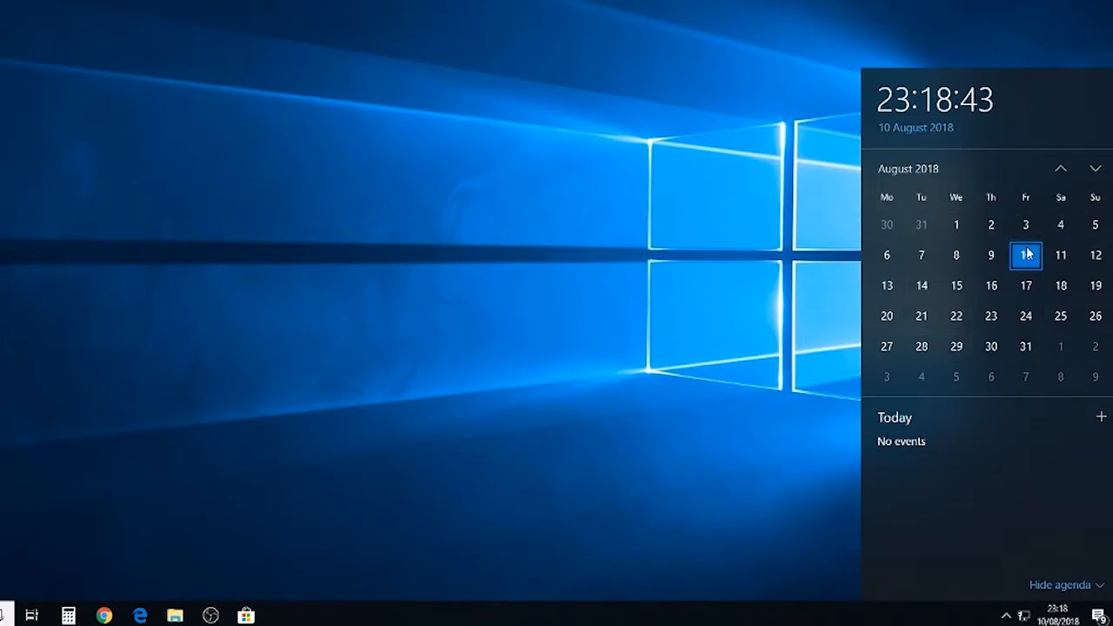
pyautogui.rightClick(1052, 613)
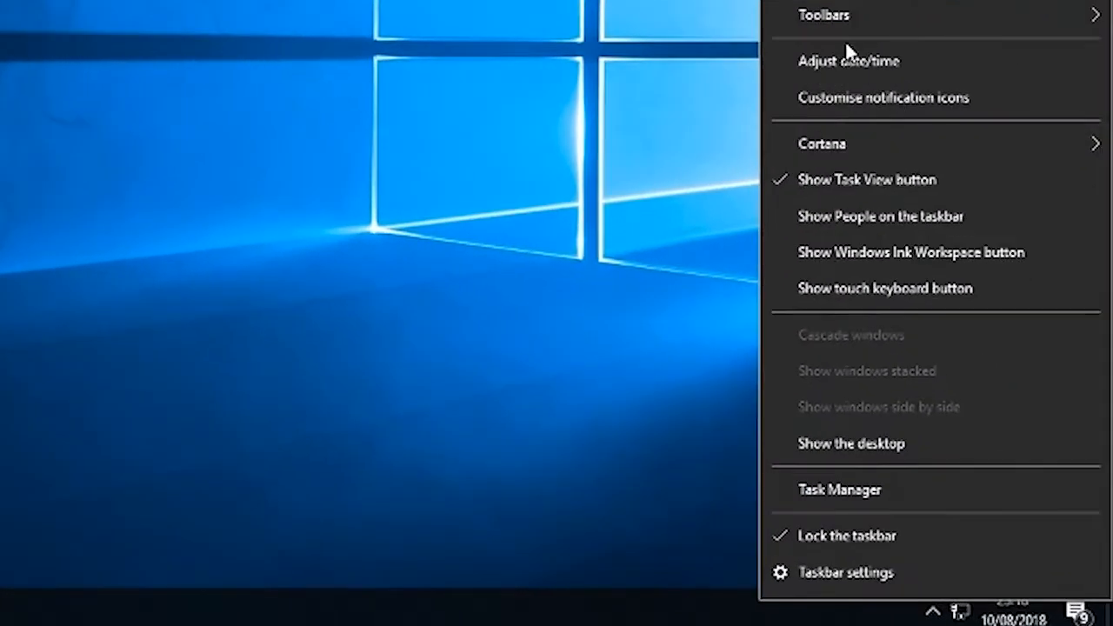
pyautogui.moveTo(904, 71)
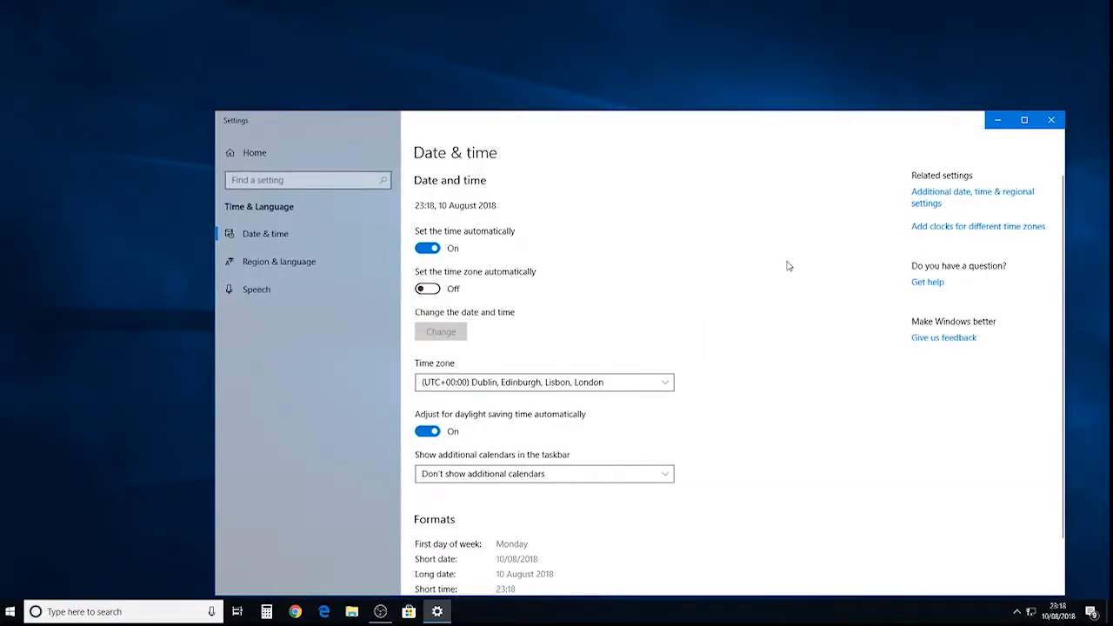
pyautogui.moveTo(821, 398)
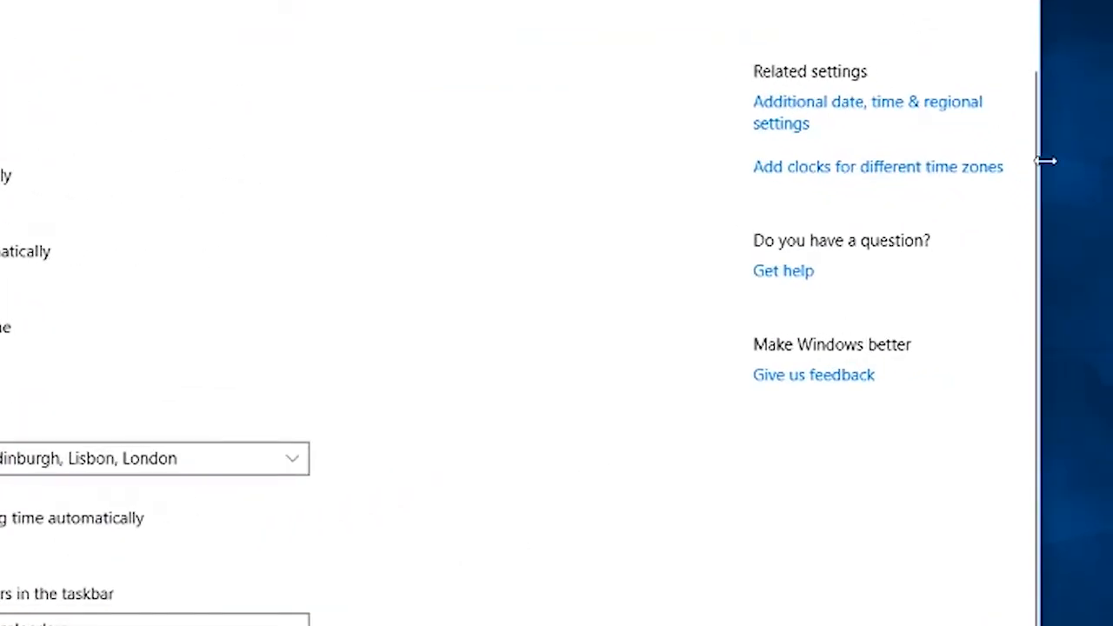
pyautogui.moveTo(799, 131)
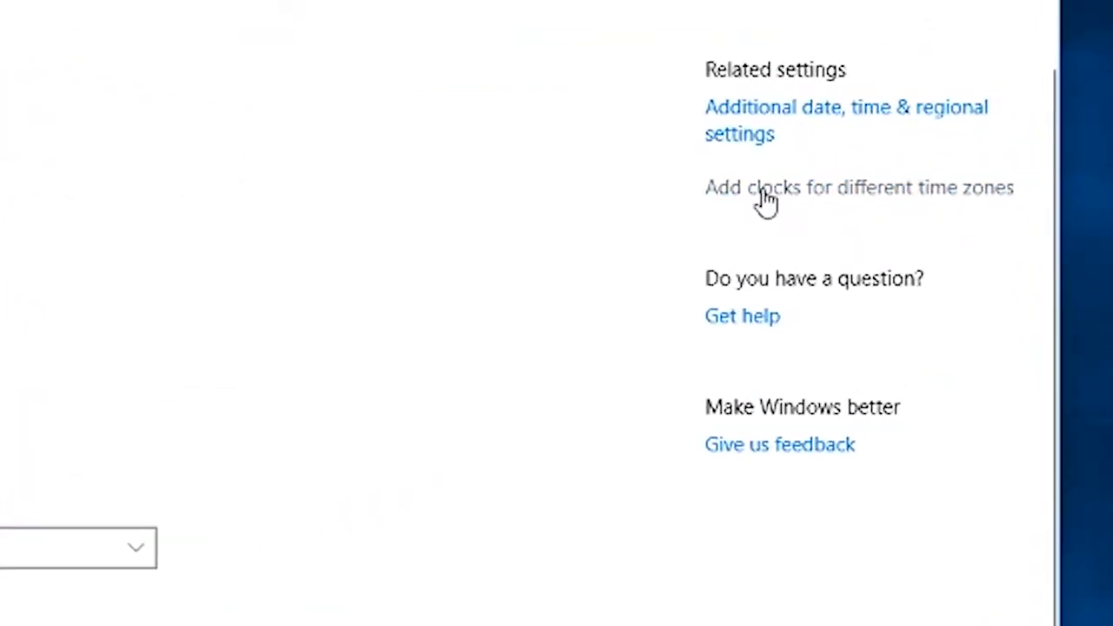
pyautogui.moveTo(824, 213)
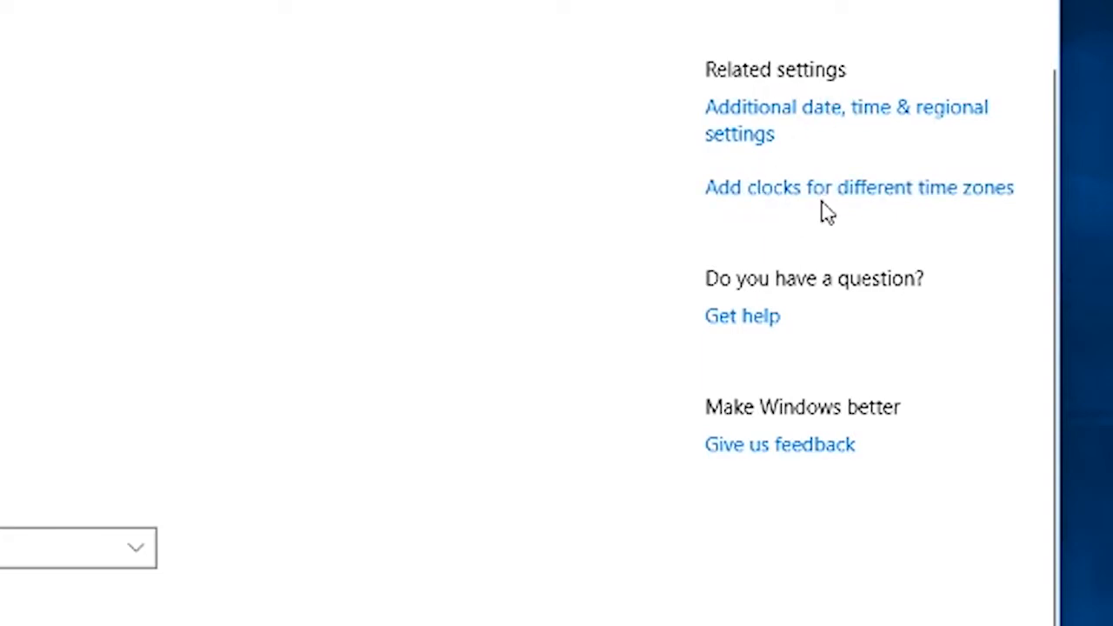
pyautogui.moveTo(797, 208)
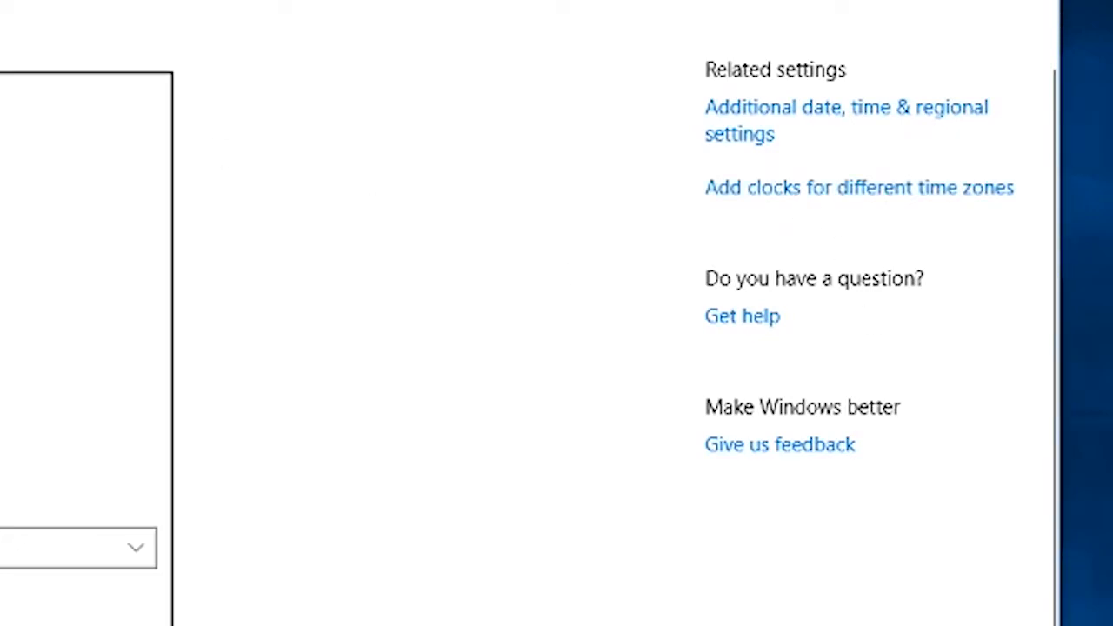
# - Enable the (UTC+03:00) Baghdad additional clock, name it 'Iraq', and confirm with OK
pyautogui.click(858, 187)
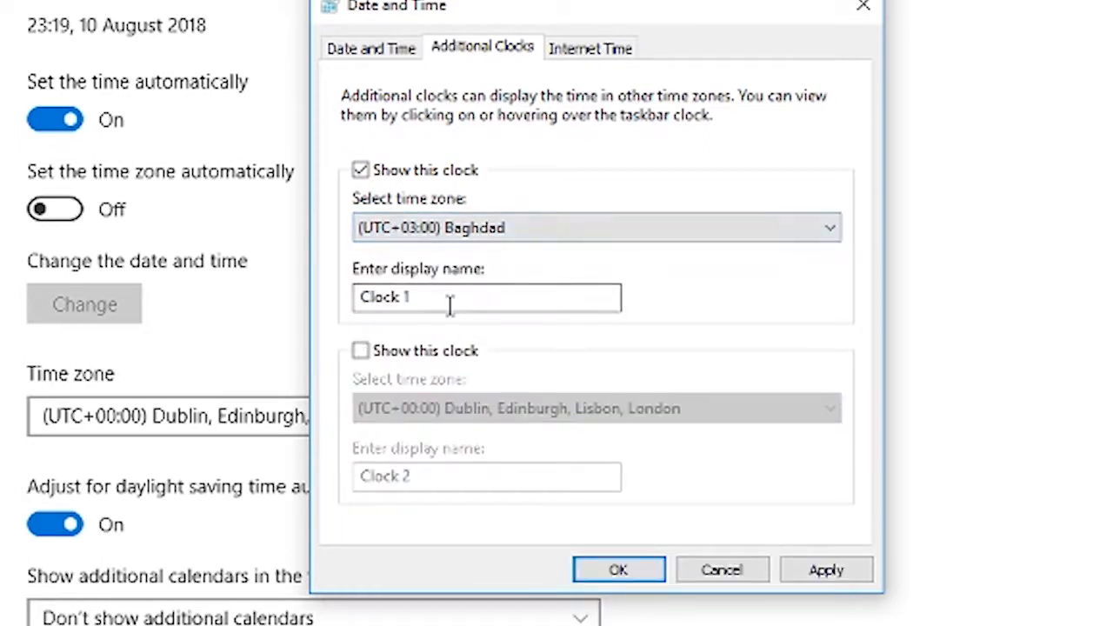
pyautogui.tripleClick(486, 297)
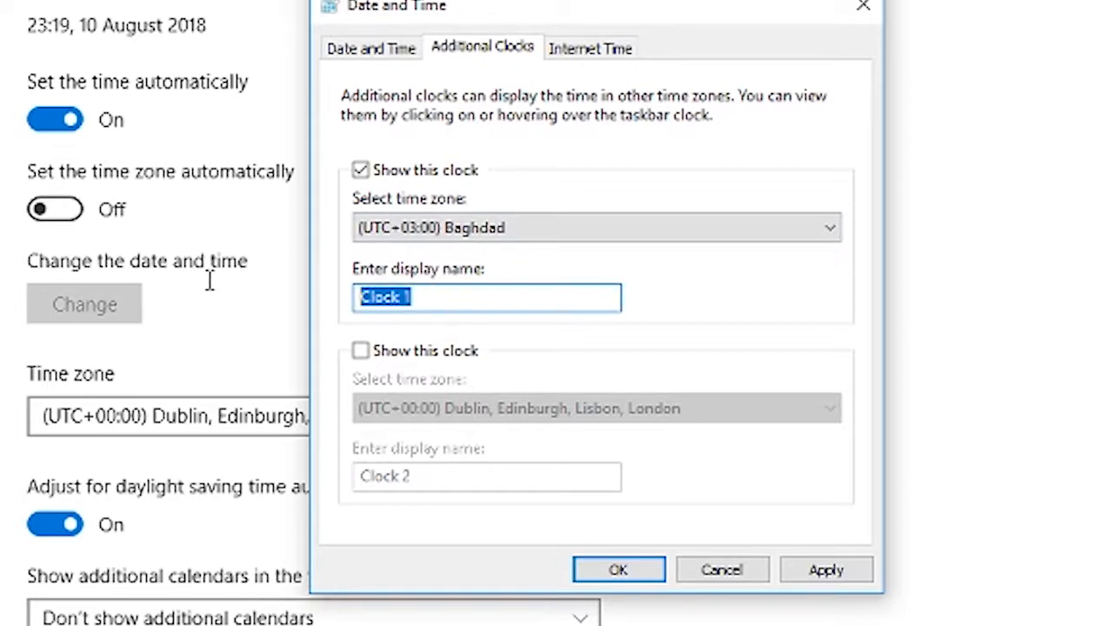
pyautogui.write('Ul')
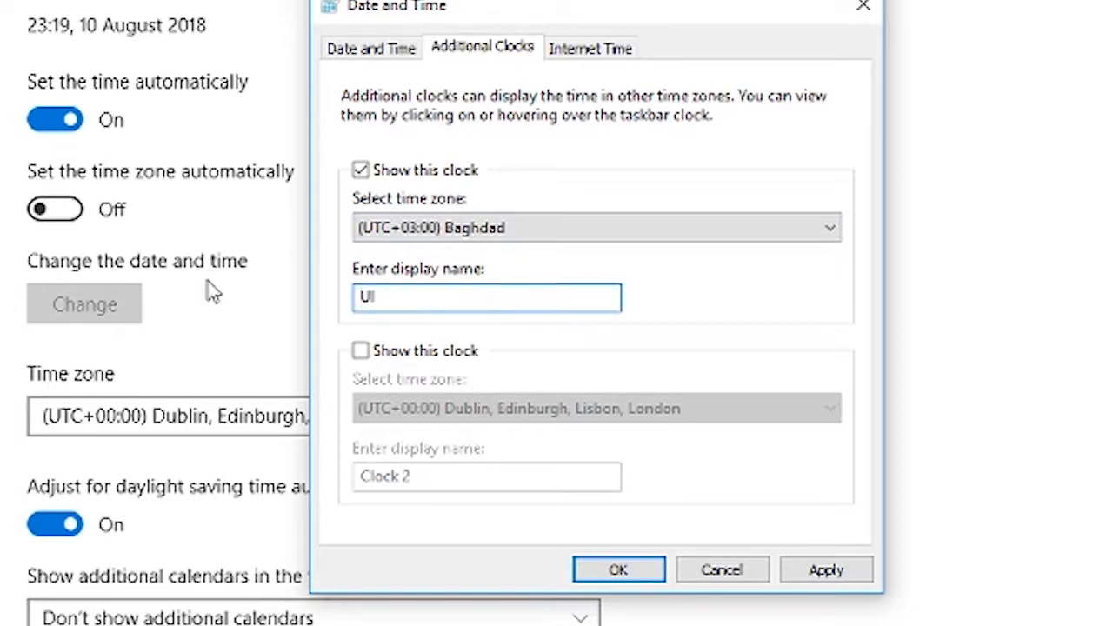
pyautogui.press('Backspace')
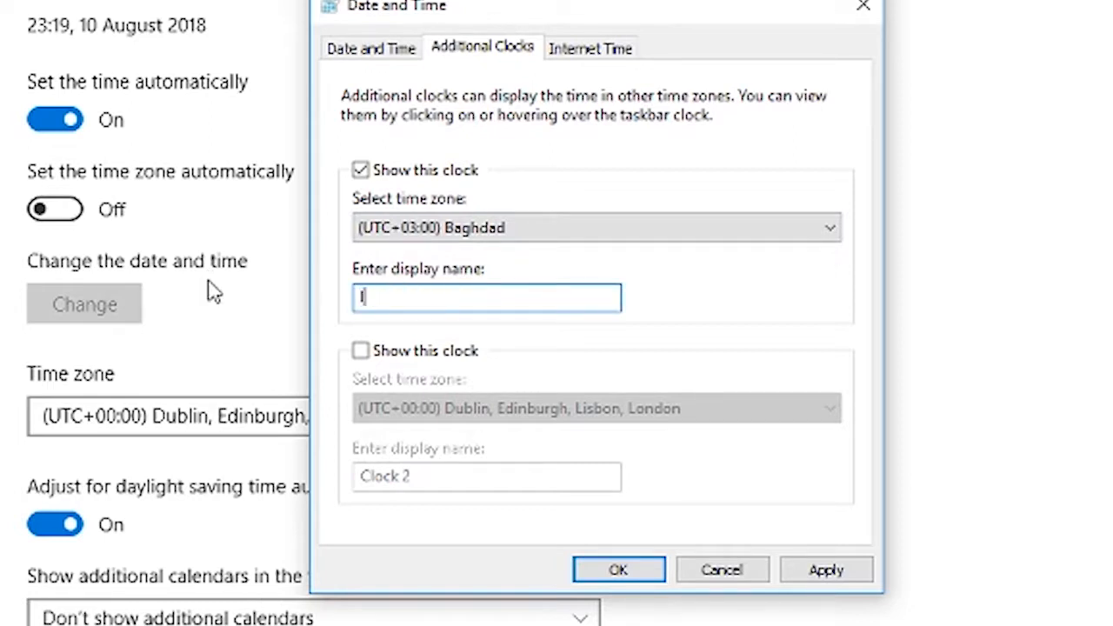
pyautogui.write('raq')
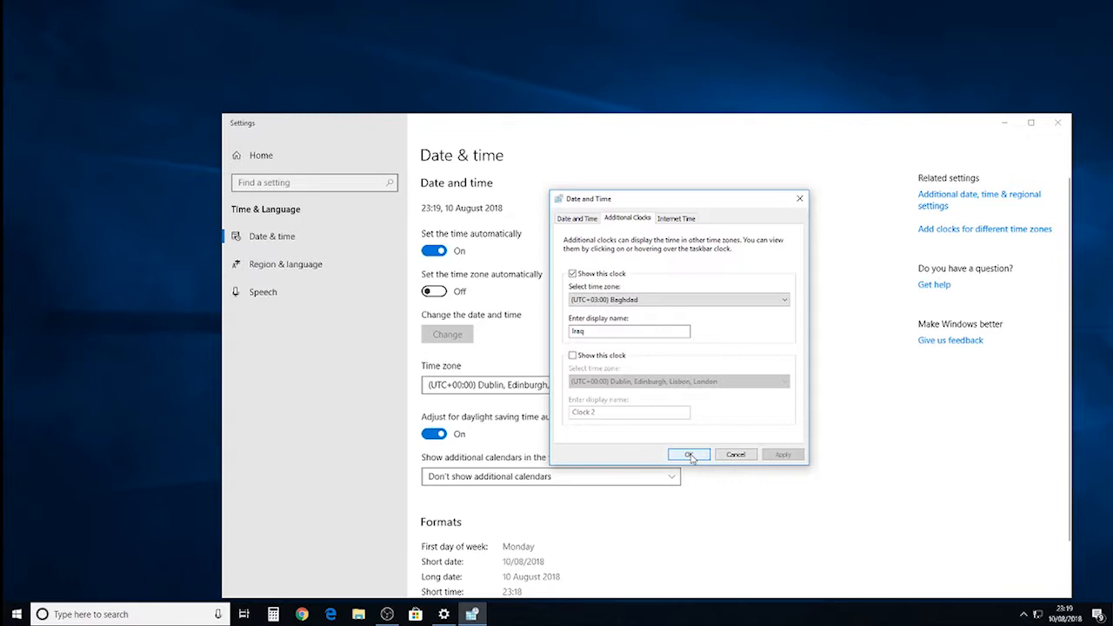
pyautogui.click(688, 454)
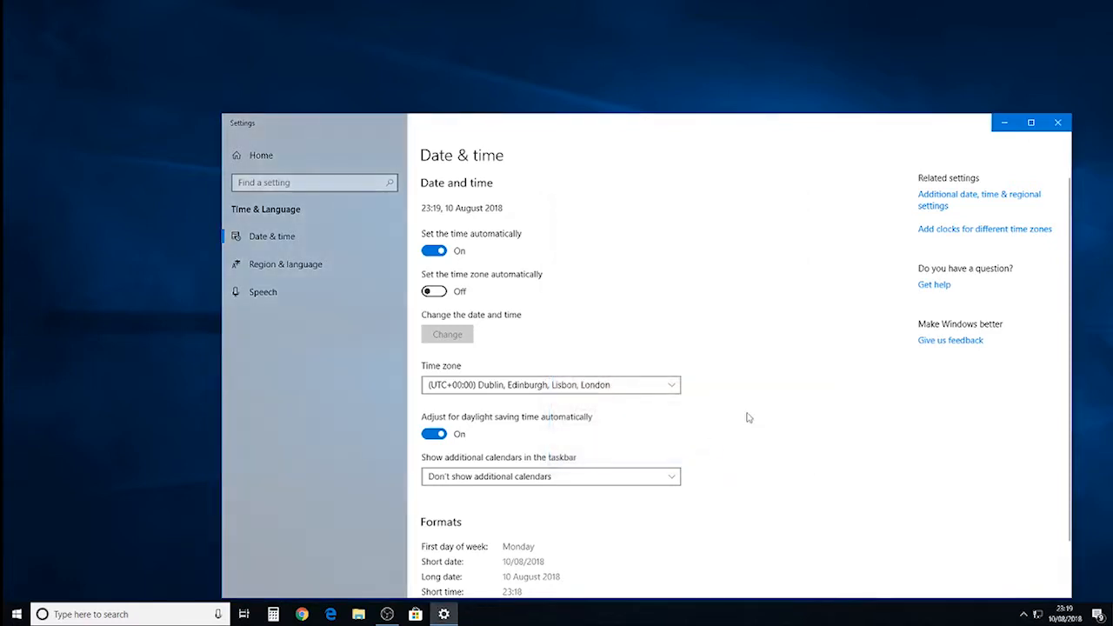
# - Close the Windows Settings window
pyautogui.click(1057, 122)
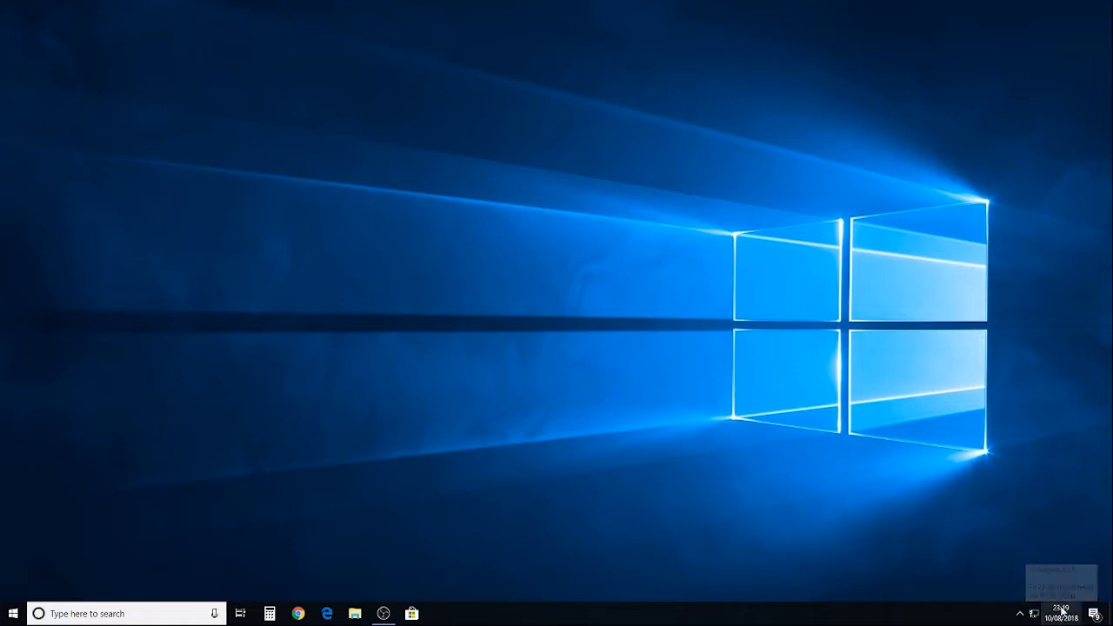
# - Open the taskbar clock flyout to see the Iraq clock at 01:20 tomorrow
pyautogui.click(1059, 613)
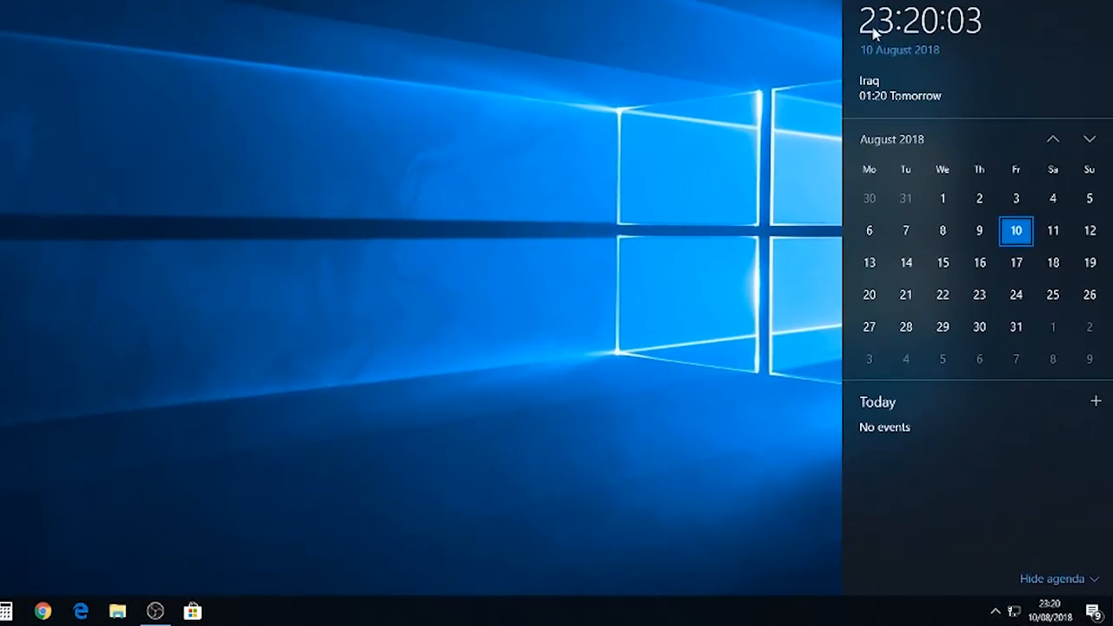
pyautogui.moveTo(1005, 49)
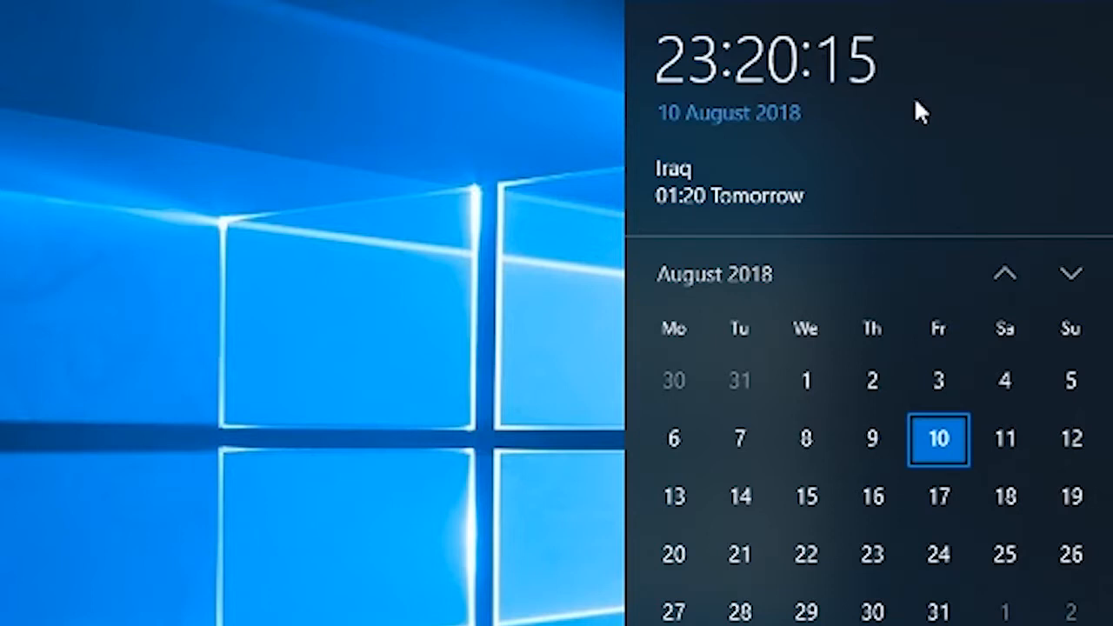
pyautogui.moveTo(913, 104)
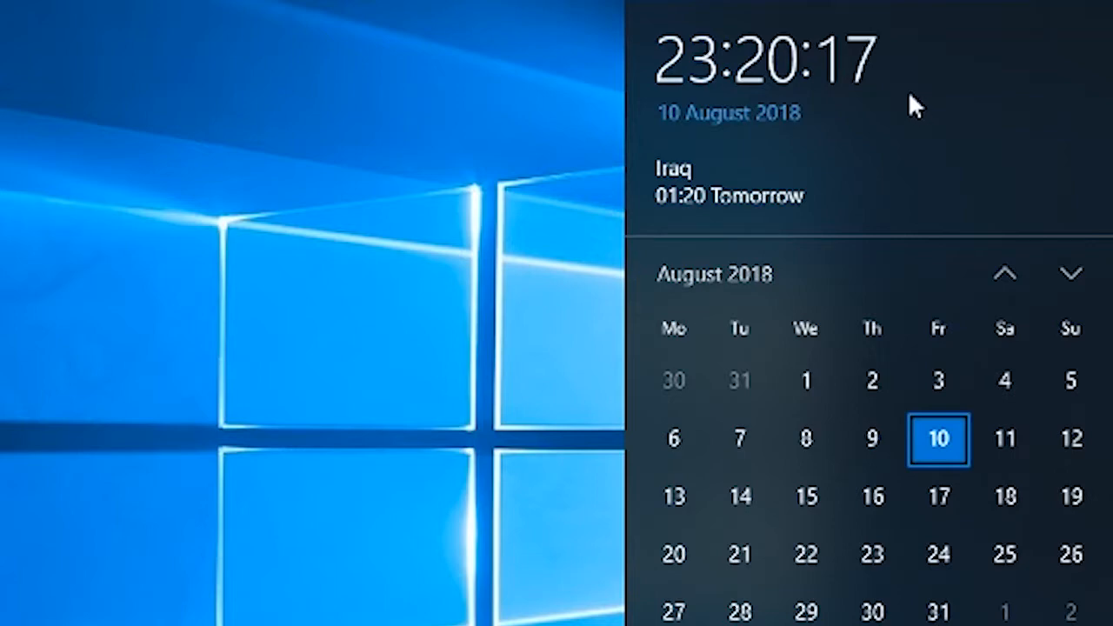